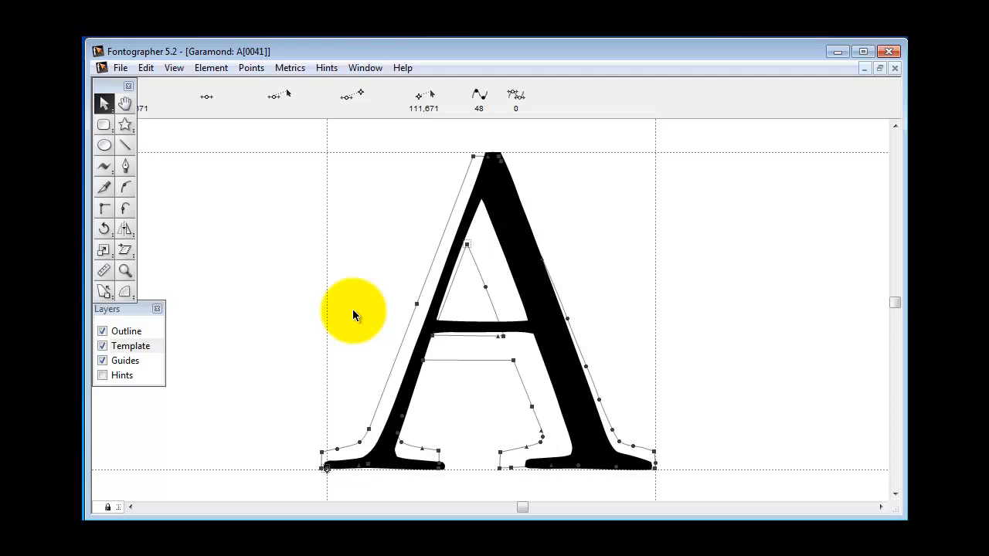
{"action": "mouse_move", "coordinate": [435, 296]}
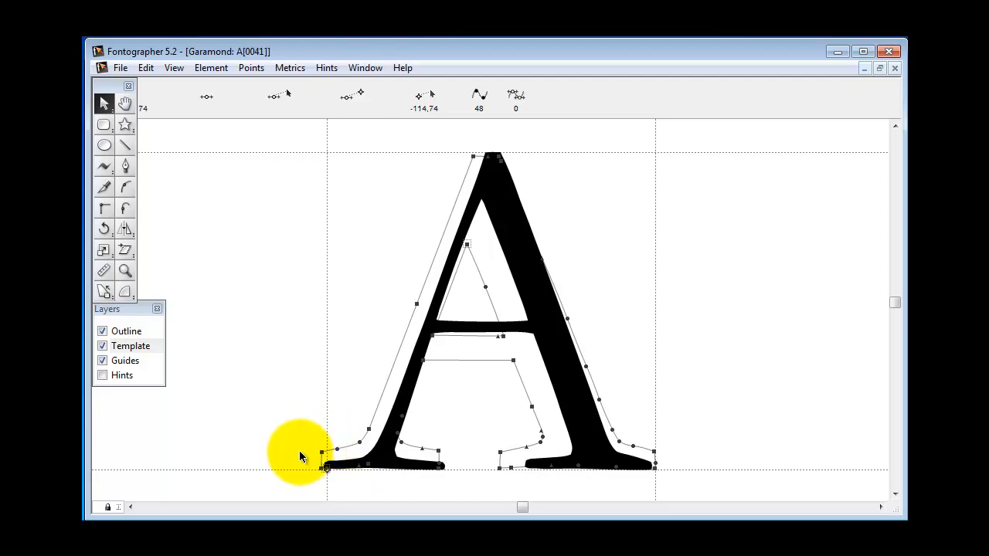
{"action": "mouse_move", "coordinate": [316, 451]}
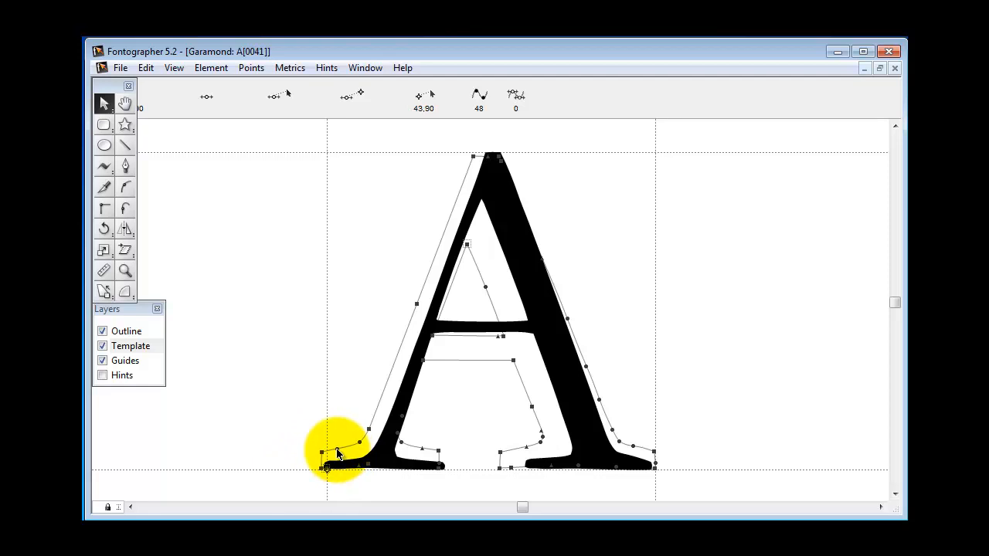
{"action": "mouse_move", "coordinate": [352, 442]}
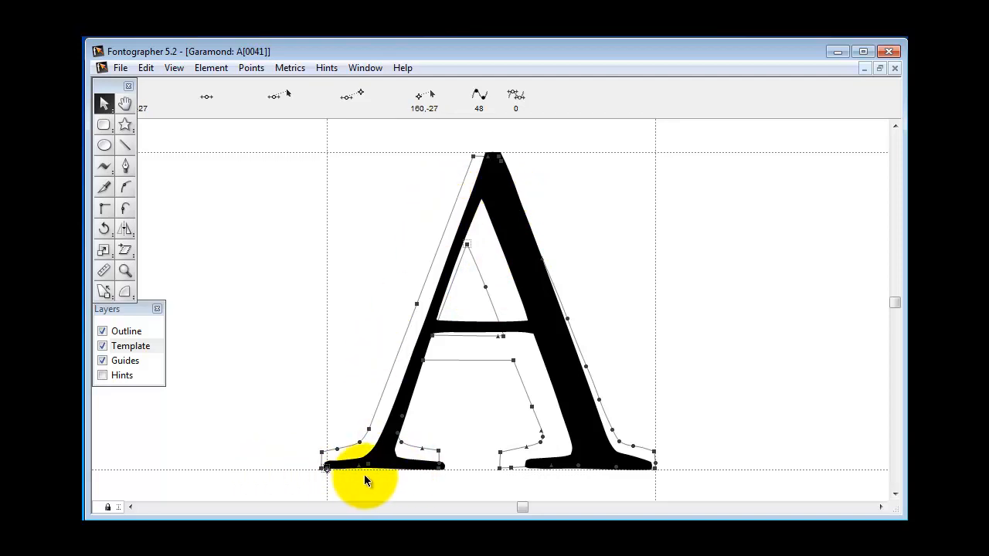
{"action": "mouse_move", "coordinate": [389, 333]}
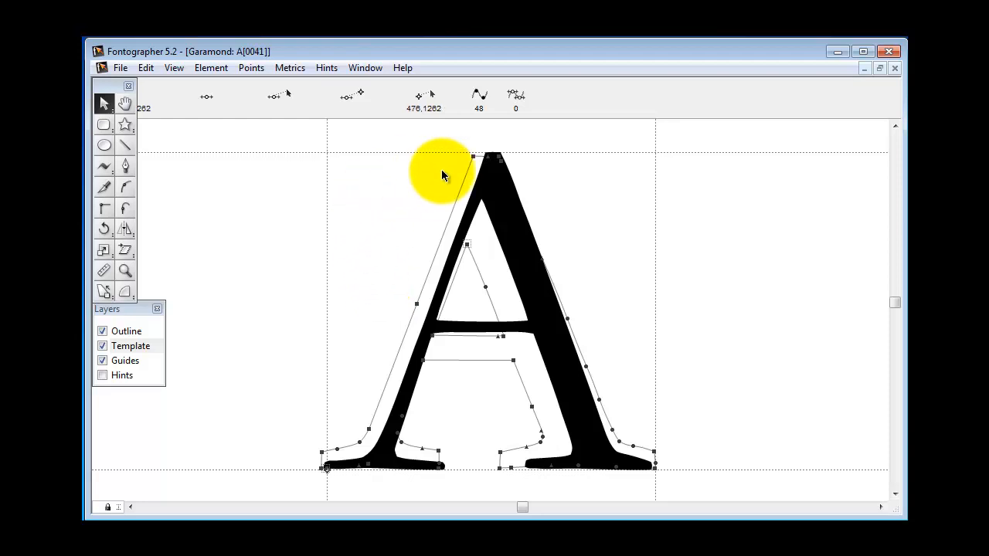
{"action": "mouse_move", "coordinate": [401, 199]}
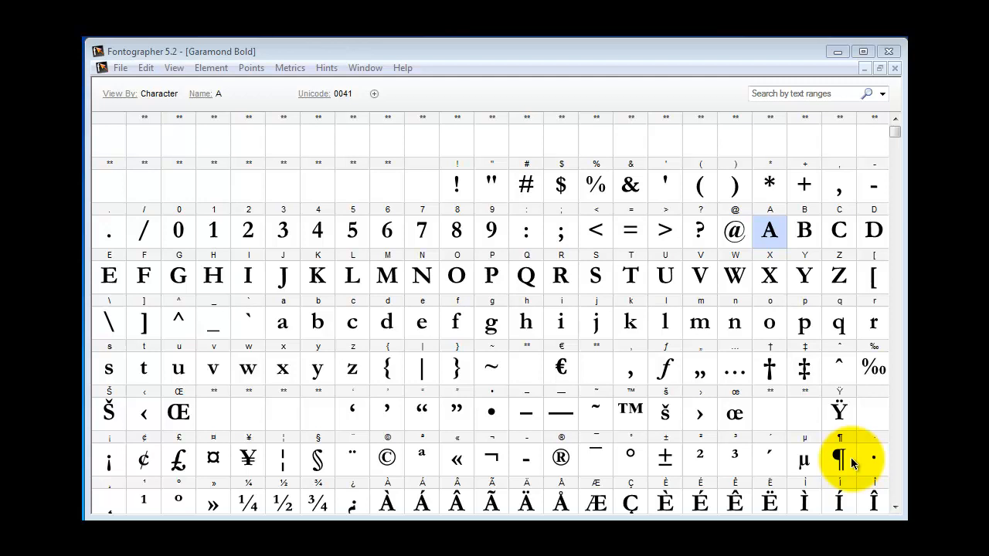
{"action": "mouse_move", "coordinate": [630, 320]}
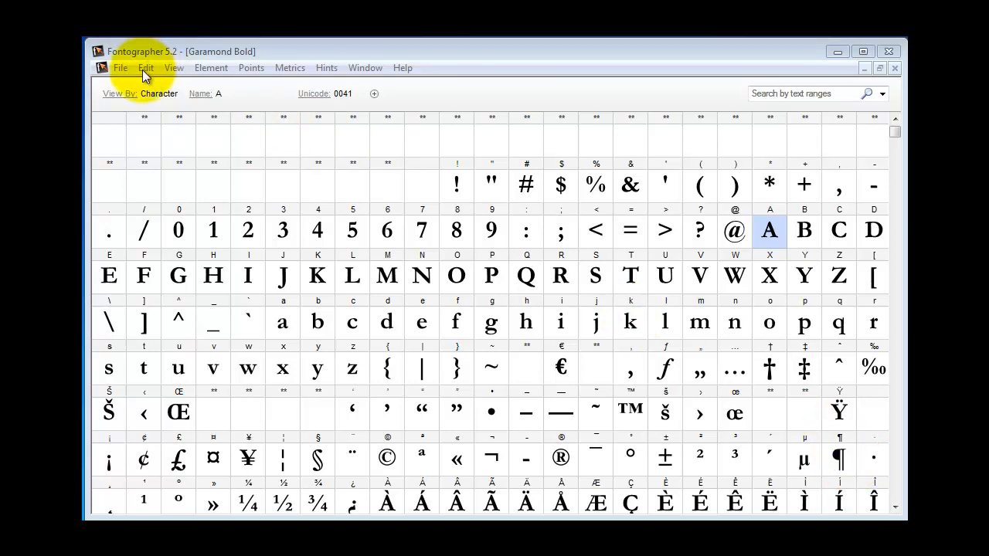
- Select every one of the 664 glyphs in the Garamond Bold font window
{"action": "left_click", "coordinate": [145, 68]}
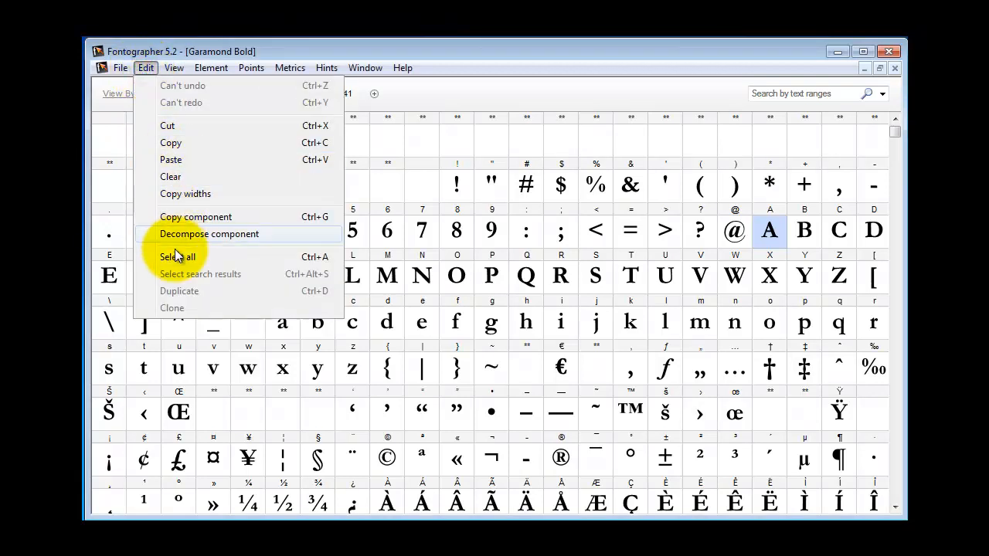
{"action": "left_click", "coordinate": [178, 257]}
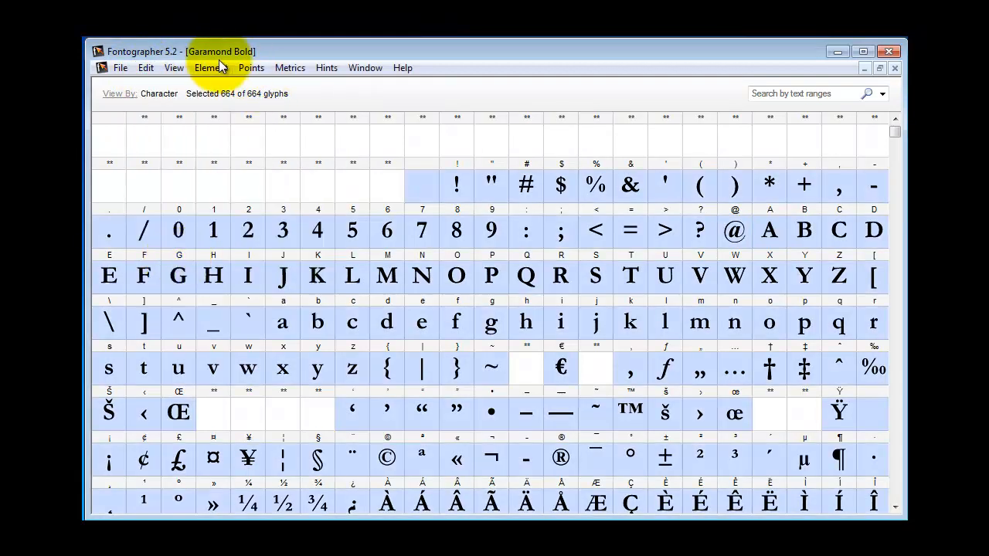
- Set Change Weight to 70 em units with both Preserve size boxes left unchecked
{"action": "left_click", "coordinate": [210, 68]}
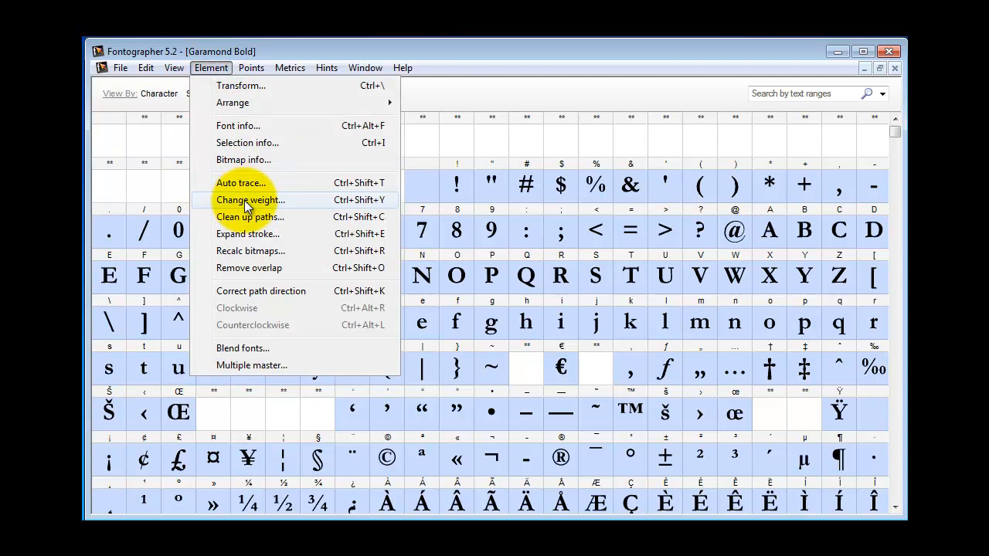
{"action": "left_click", "coordinate": [250, 199]}
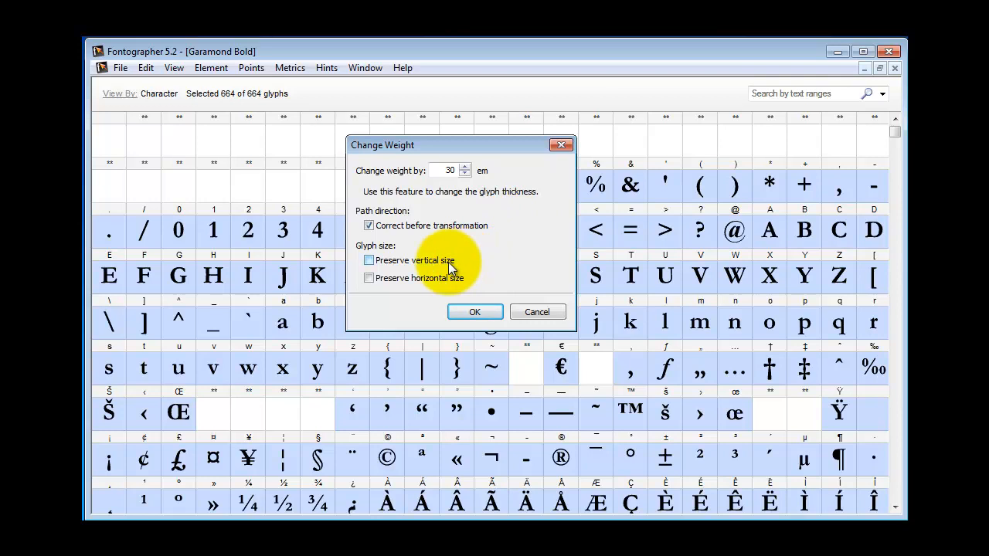
{"action": "mouse_move", "coordinate": [466, 269]}
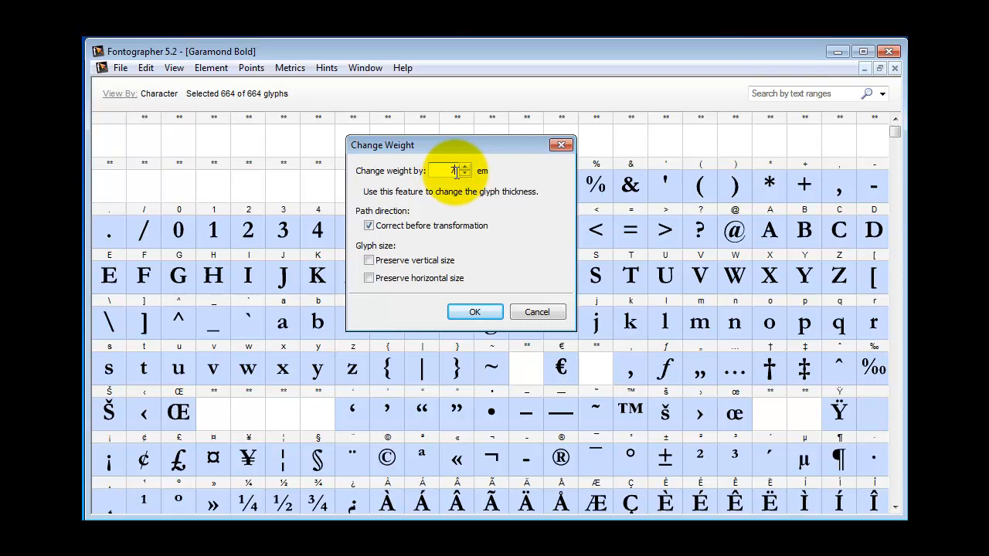
{"action": "type", "text": "70"}
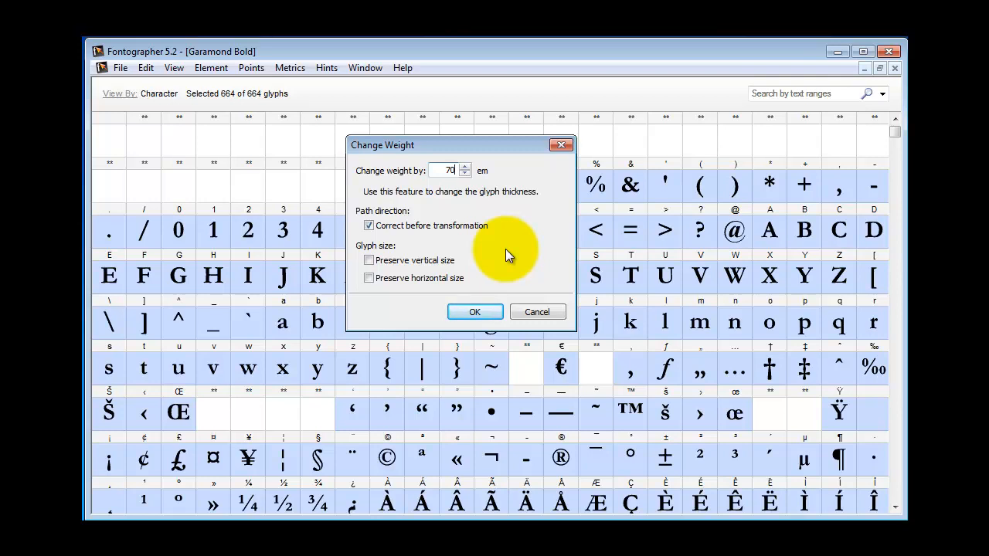
{"action": "mouse_move", "coordinate": [543, 219]}
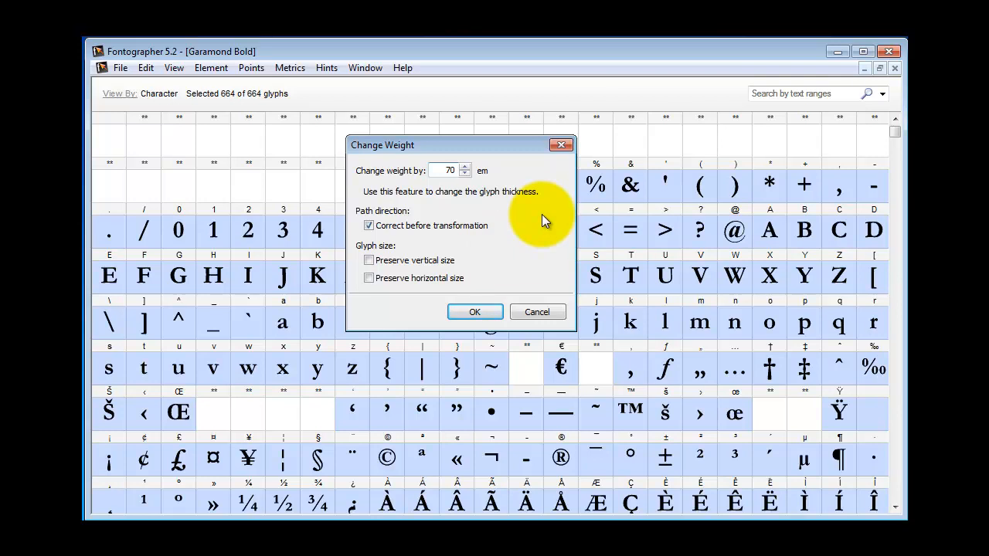